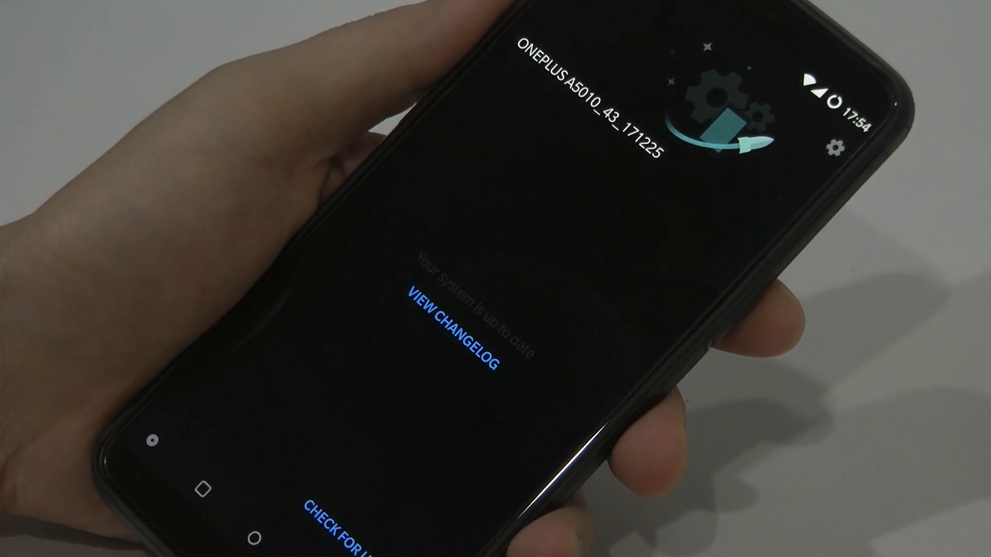
Leave the up-to-date System Updates screen for the home screen to launch Opera VPN.
{"action": "left_click", "coordinate": [452, 339]}
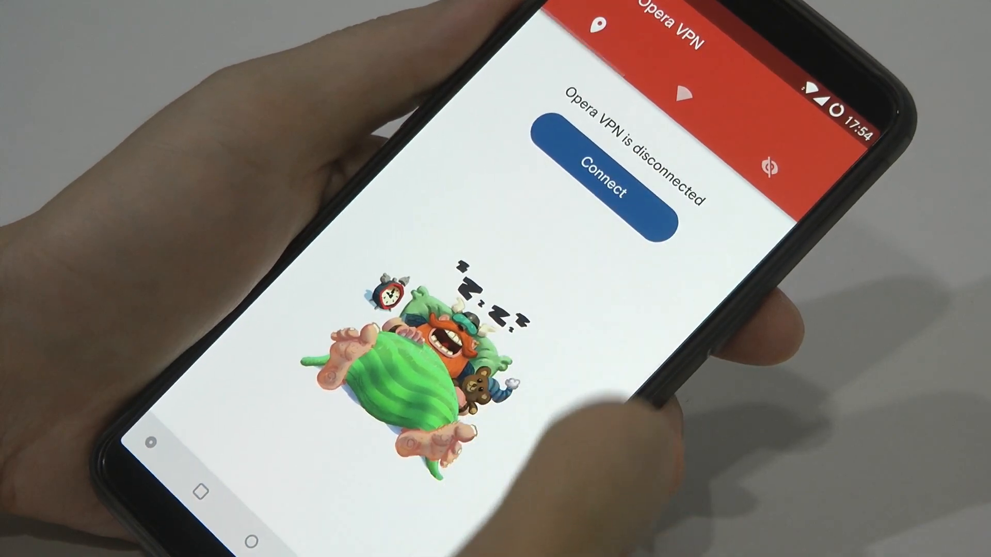
{"action": "left_click", "coordinate": [602, 177]}
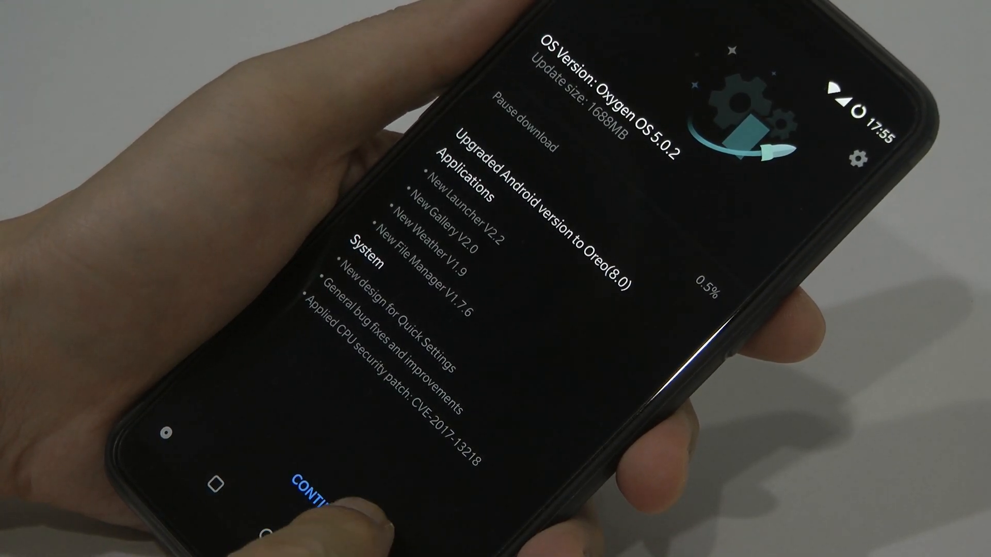
Continue the paused Oxygen OS 5.0.2 download, still at 0.5%.
{"action": "left_click", "coordinate": [310, 486]}
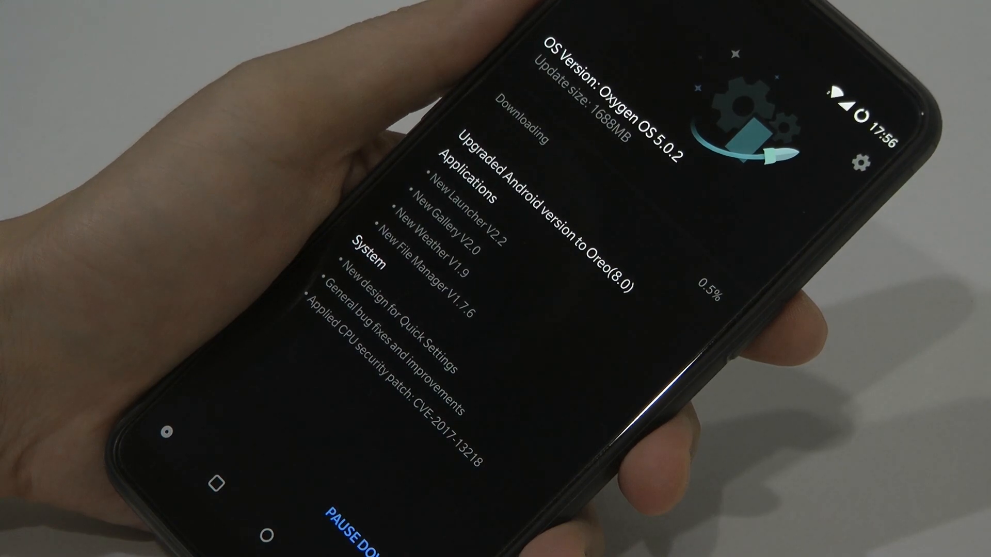